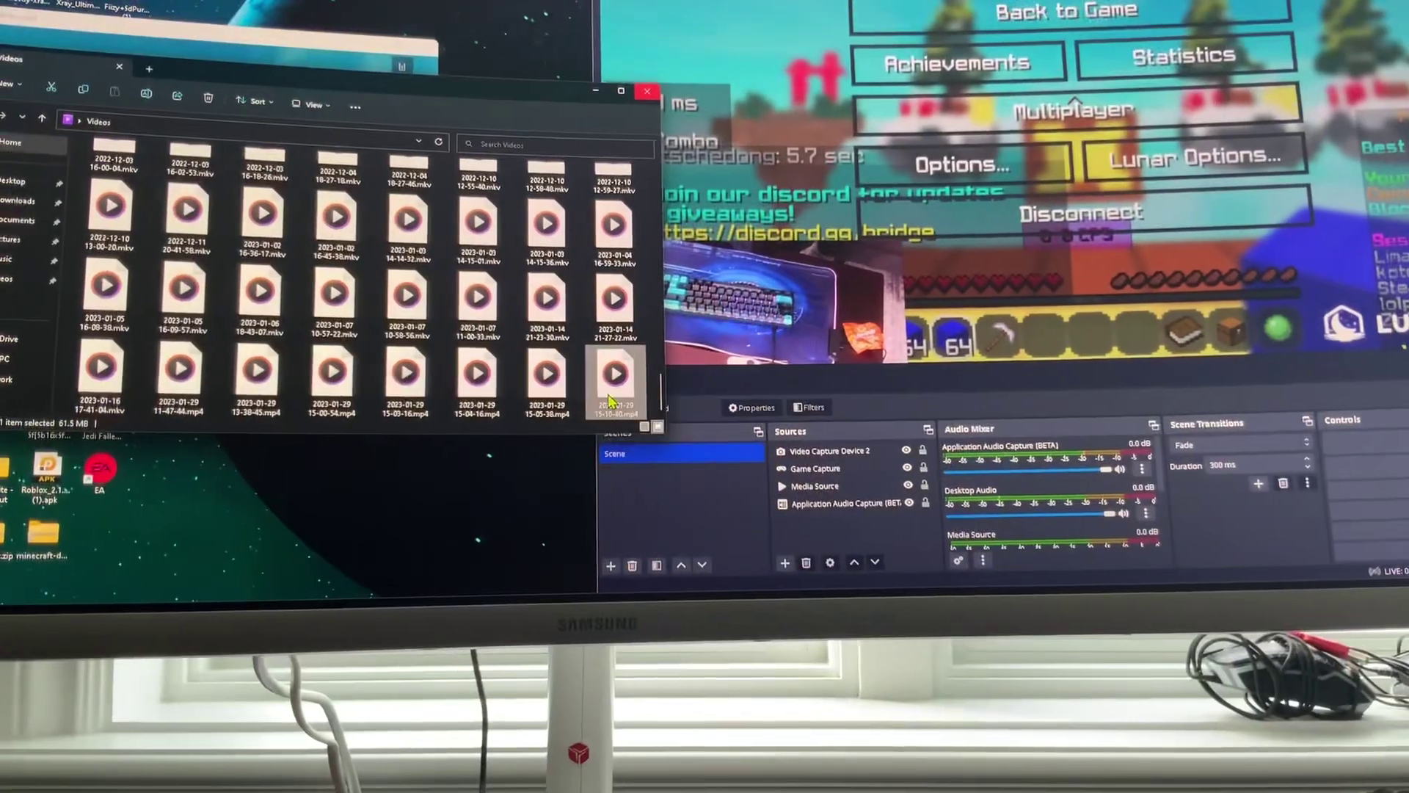
double_click(617, 379)
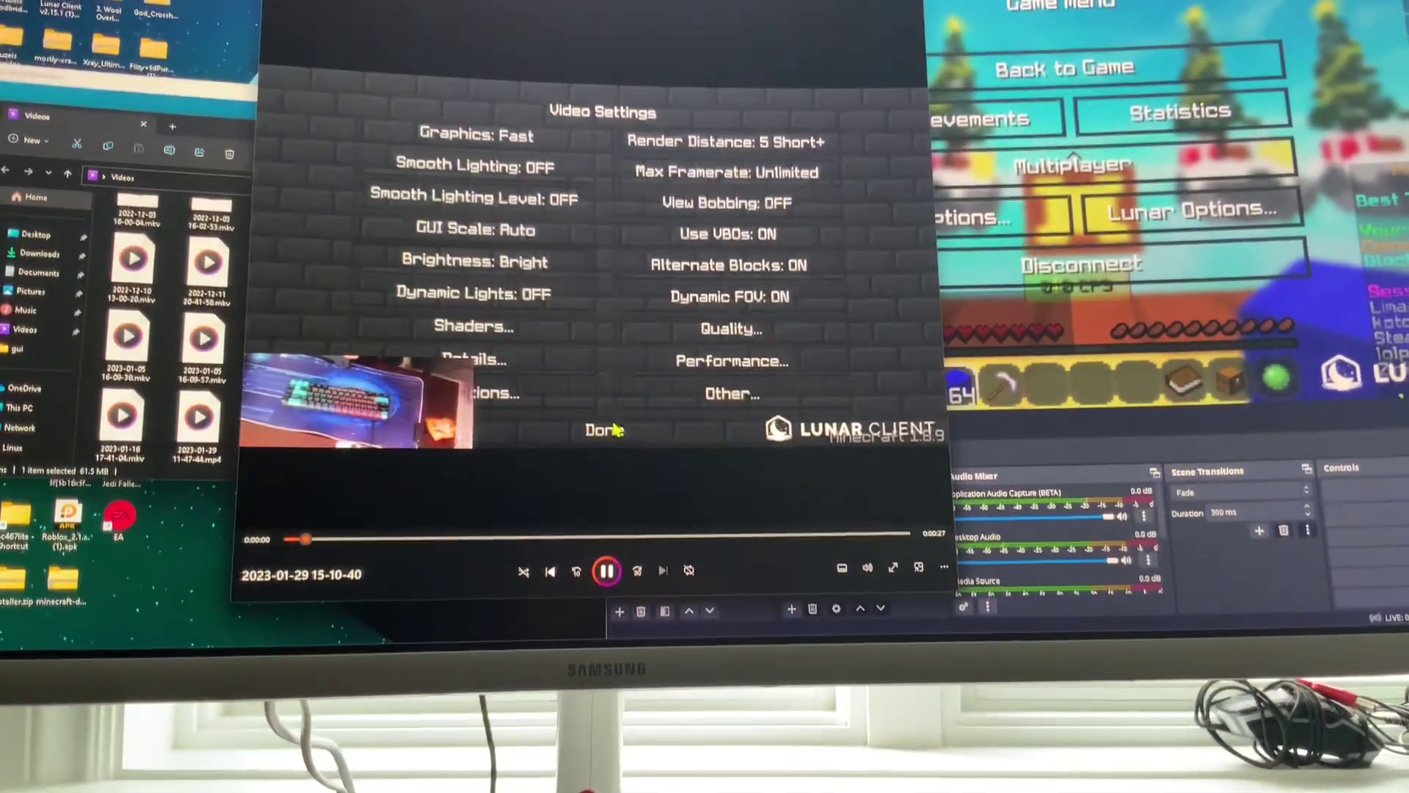